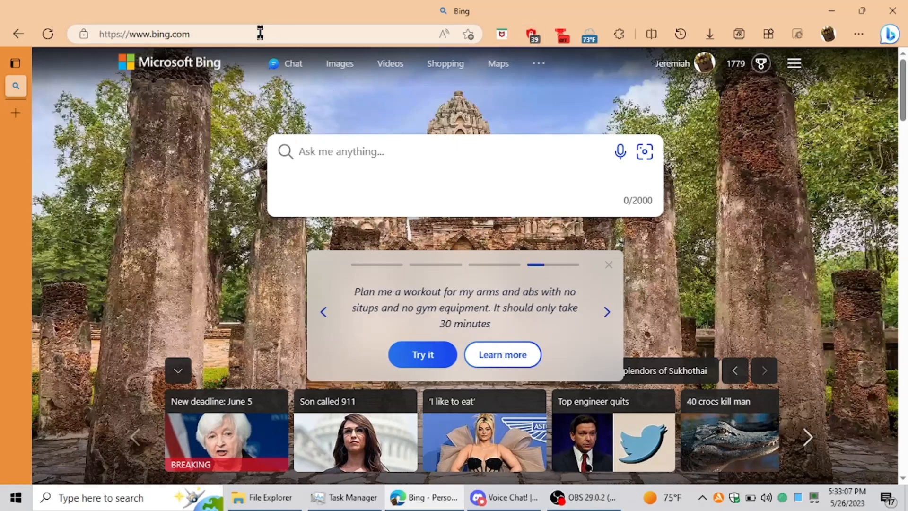
- Navigate Edge from Bing to the mathsspot.com Roblox play URL
click(258, 33)
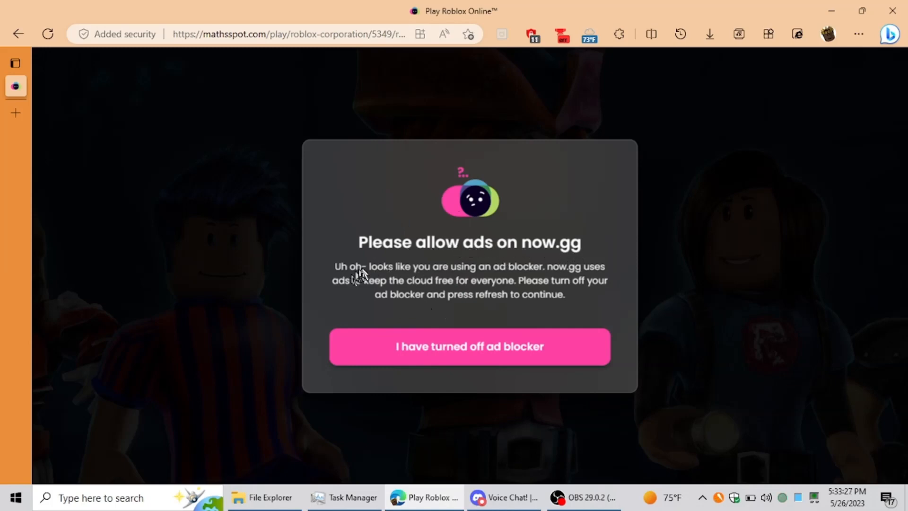
mouse_move(534, 45)
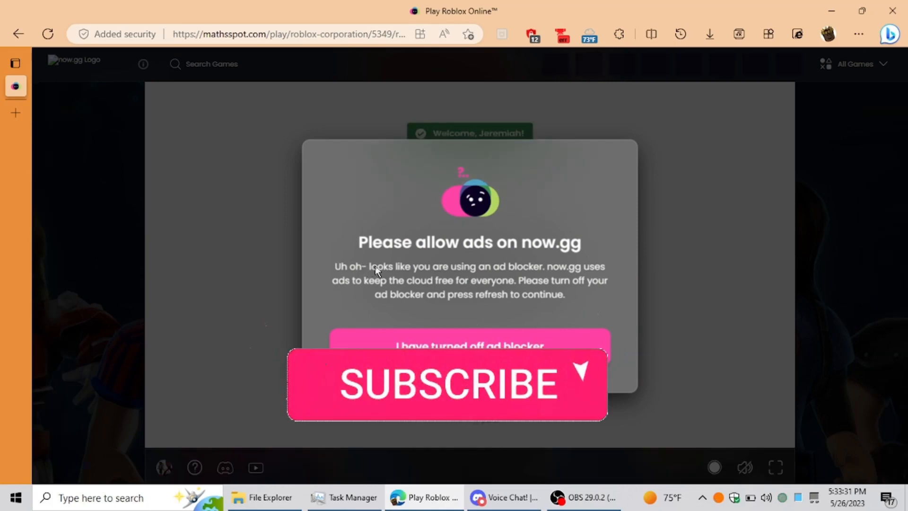
- Wait on the now.gg page while the Roblox player loads behind the 'Please allow ads' popup
click(448, 384)
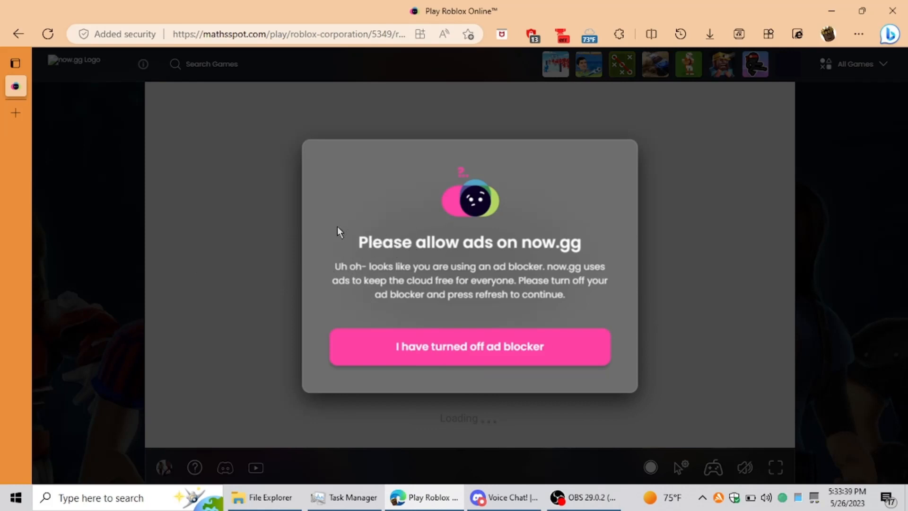
mouse_move(354, 200)
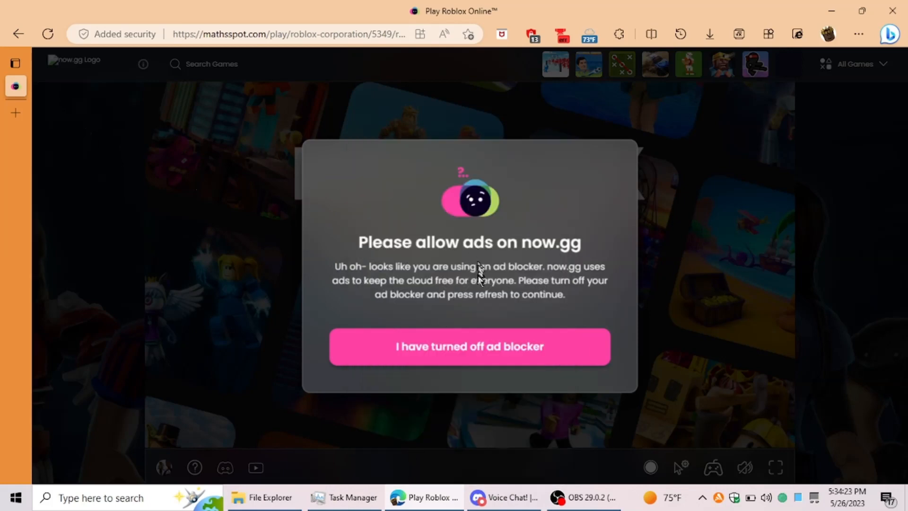
mouse_move(486, 301)
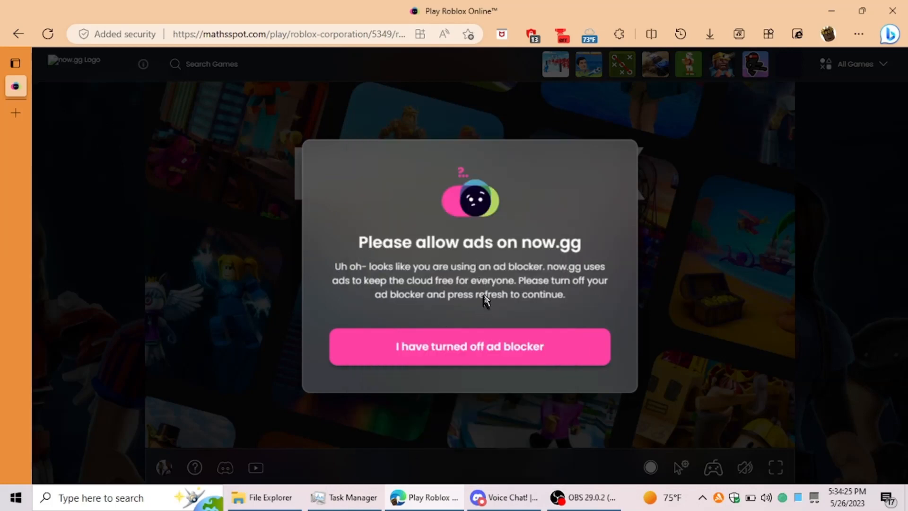
- Delete the ad-blocker overlay via DevTools (F12) and start Roblox Log In
key(F12)
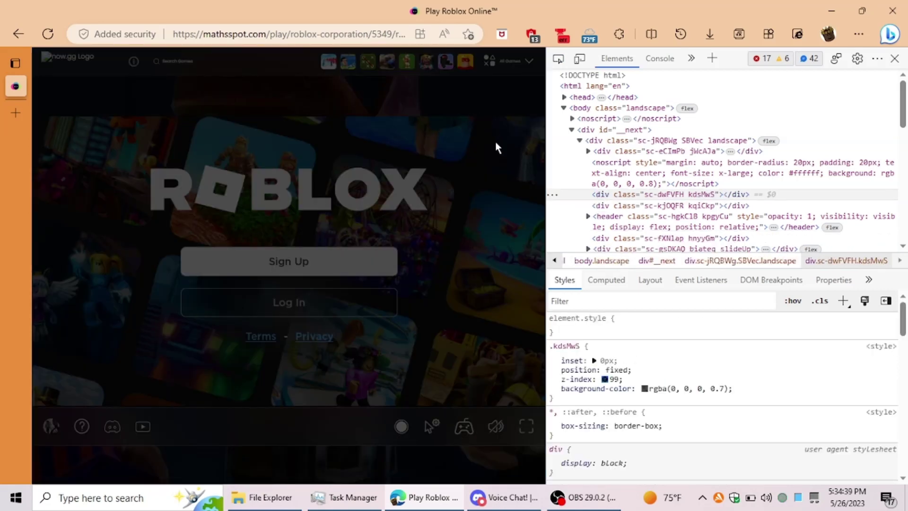
mouse_move(276, 308)
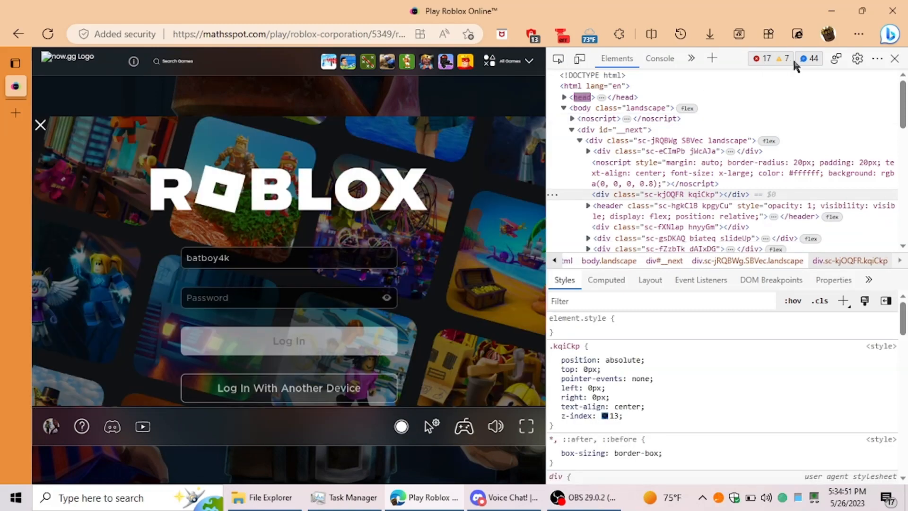
click(895, 59)
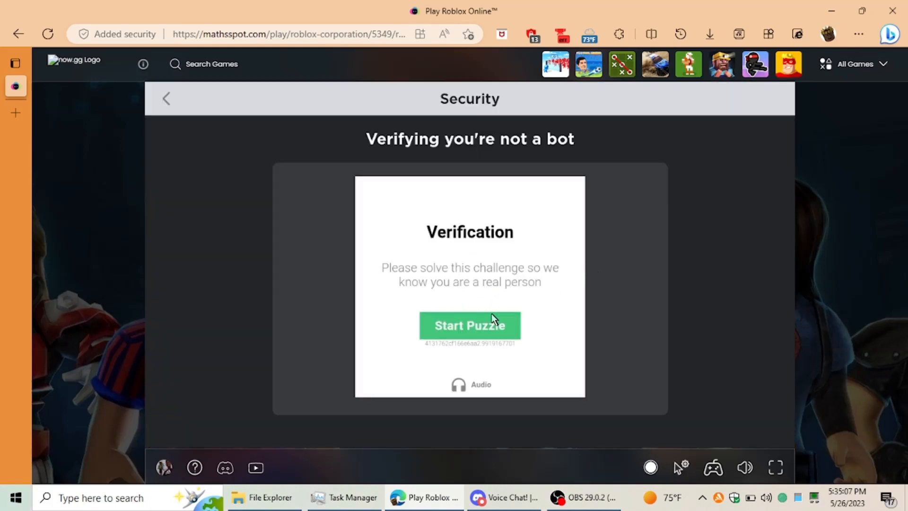
- Start the verification puzzle, rotate the animal to match the hand, and submit it
click(469, 325)
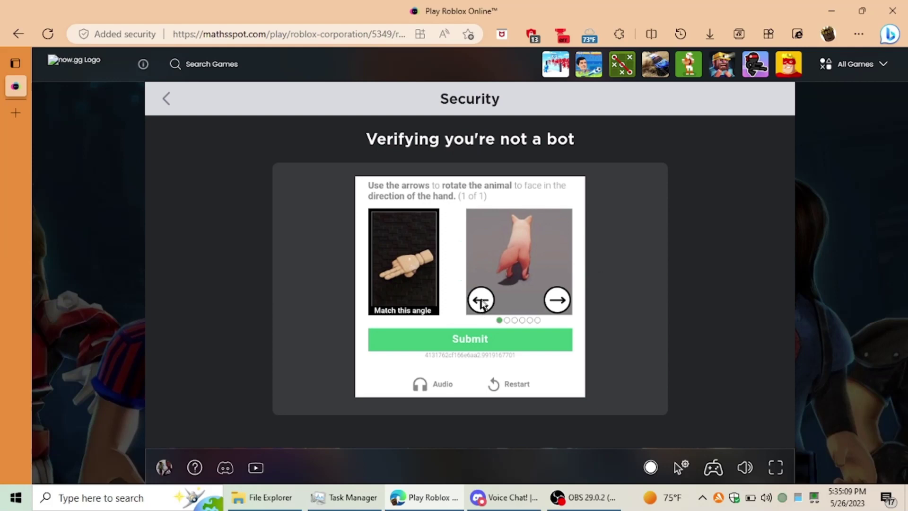
click(481, 300)
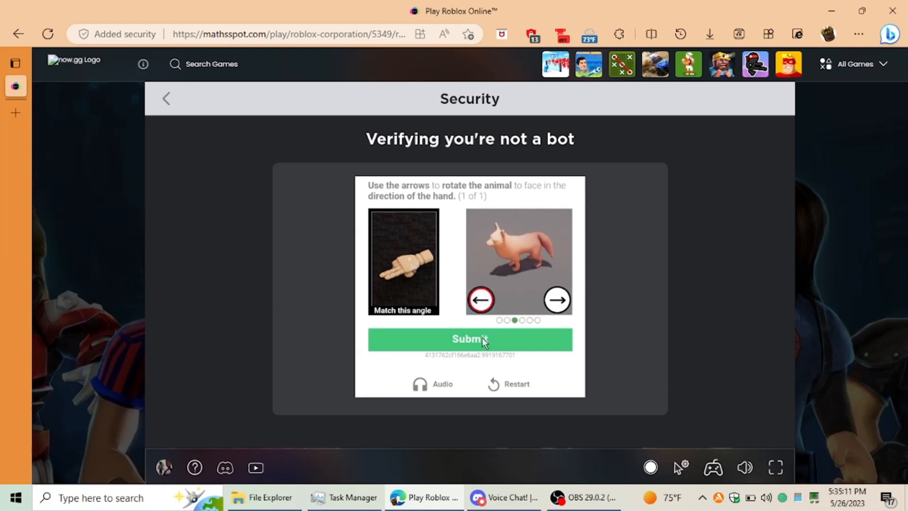
click(469, 339)
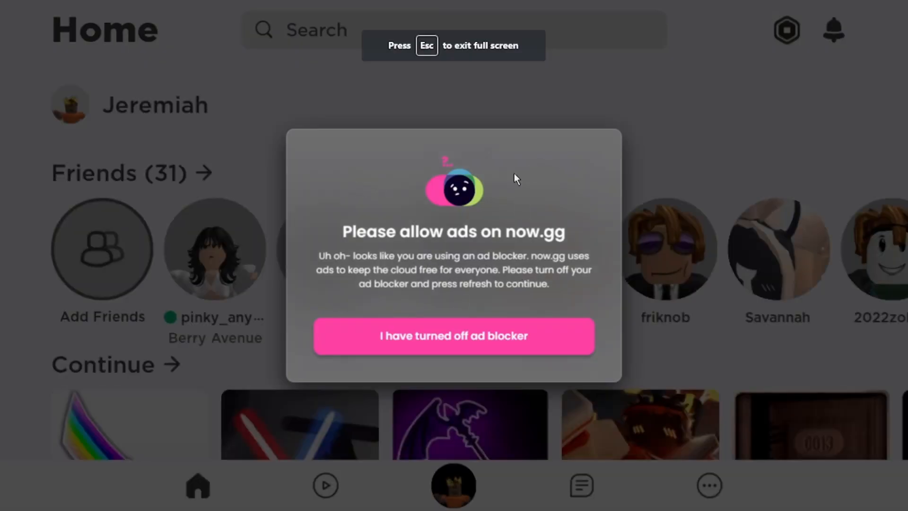
- Select and delete the overlay divs with the DevTools element picker, then close DevTools
right_click(515, 178)
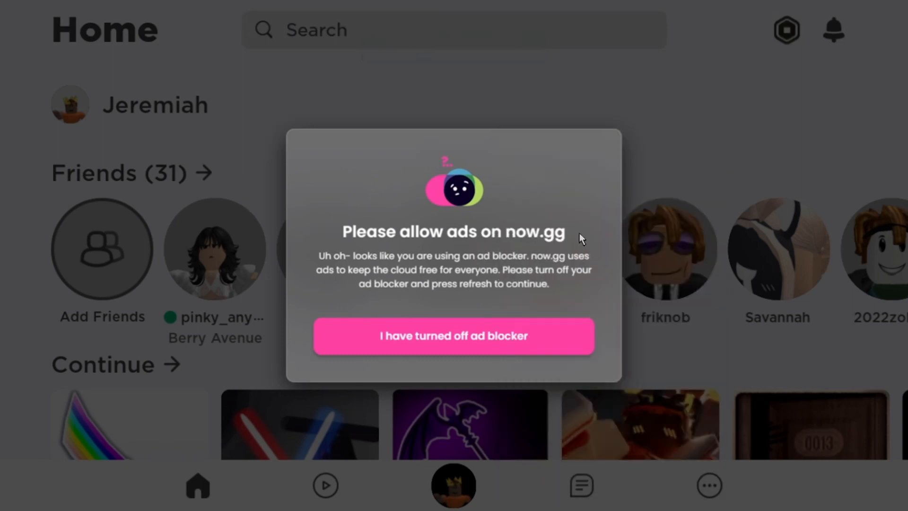
key(F12)
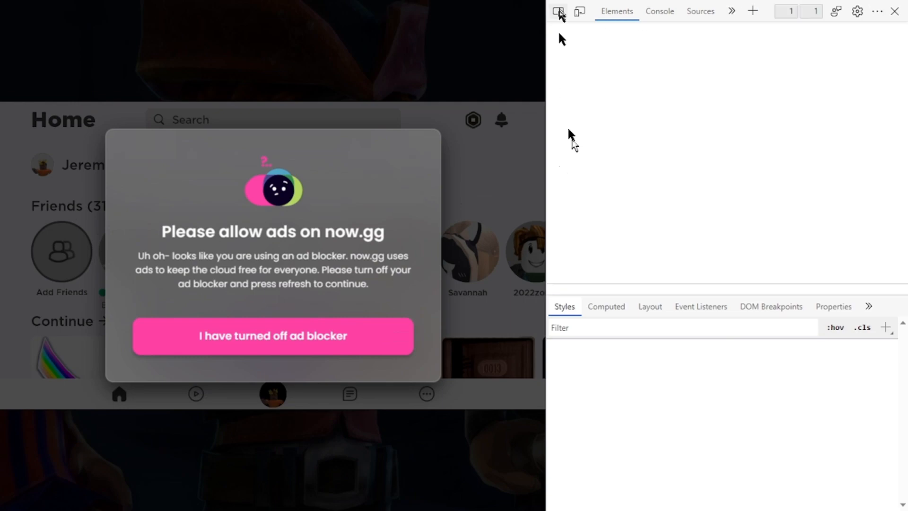
click(558, 11)
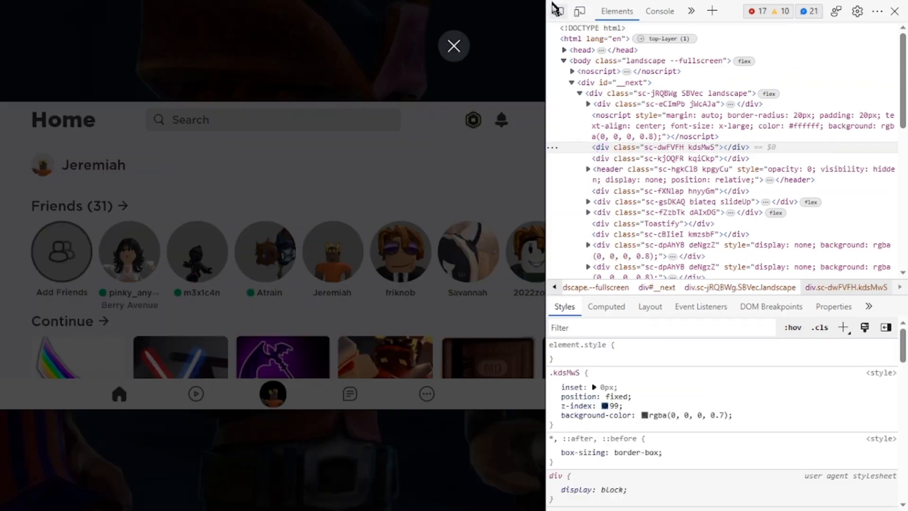
click(453, 45)
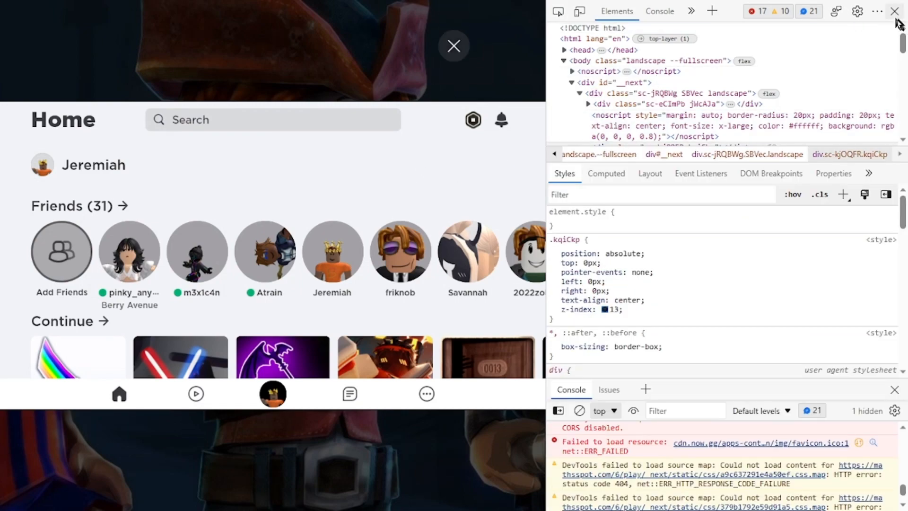
click(892, 12)
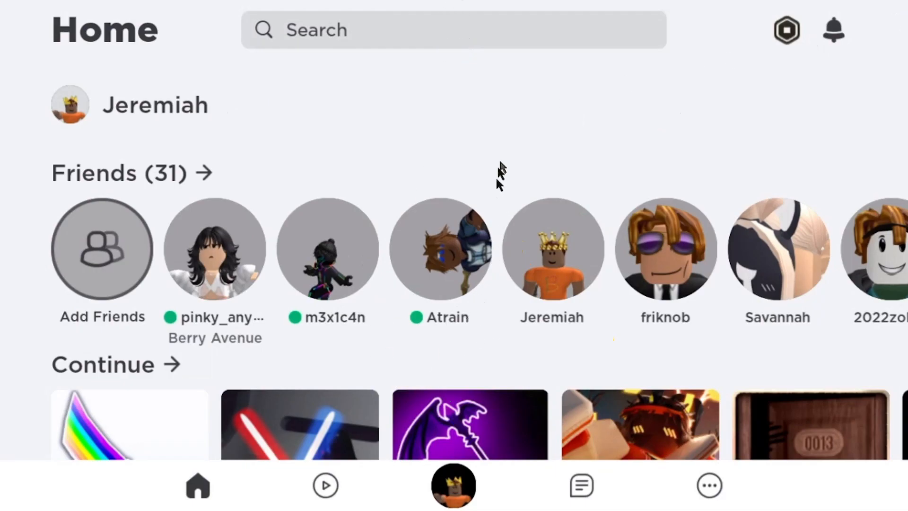
- Browse the Home page and friknob's profile, then launch Murder Mystery 2 with Play
scroll(down, 3)
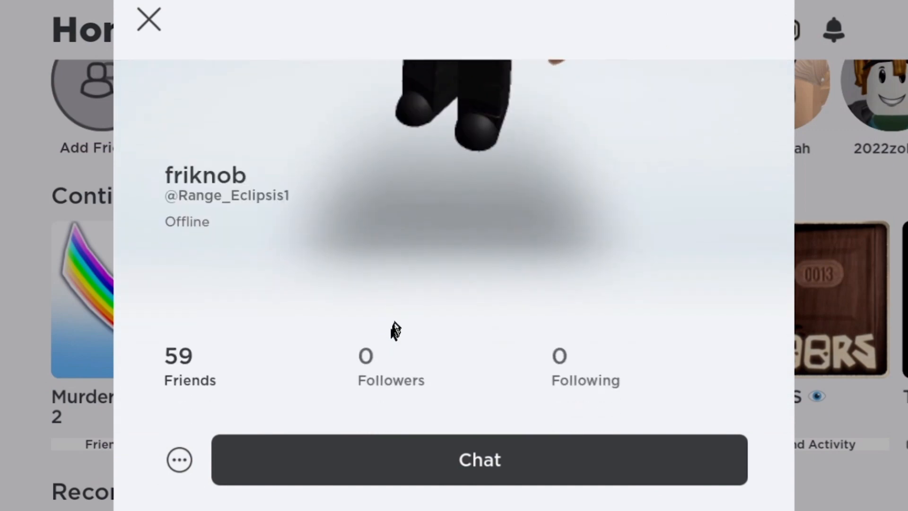
scroll(down, 3)
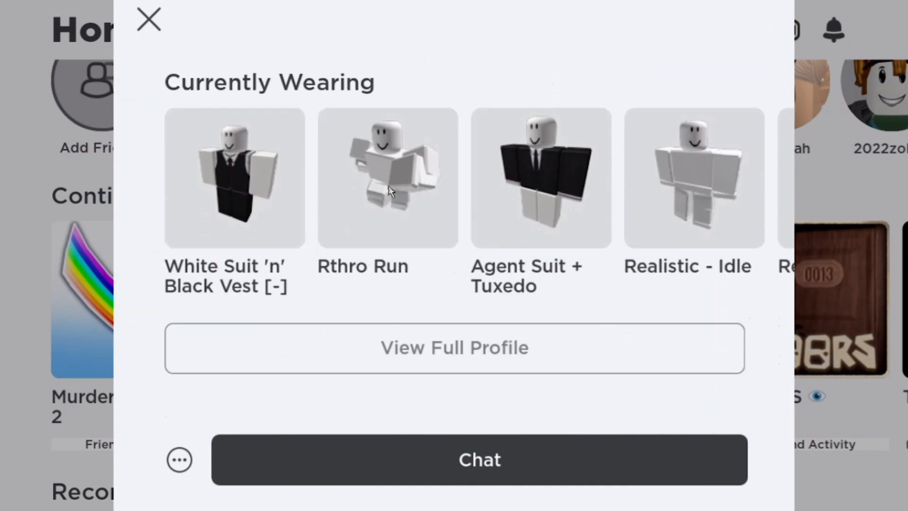
click(150, 23)
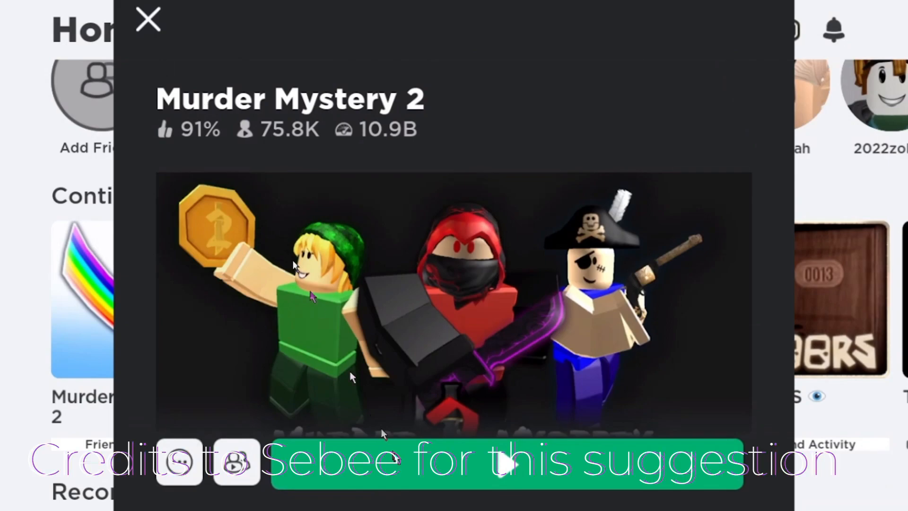
click(500, 465)
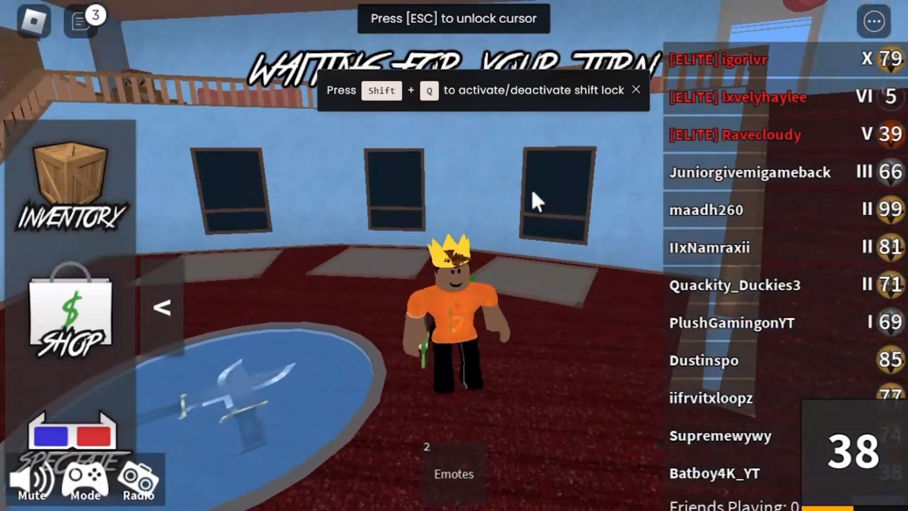
mouse_move(99, 327)
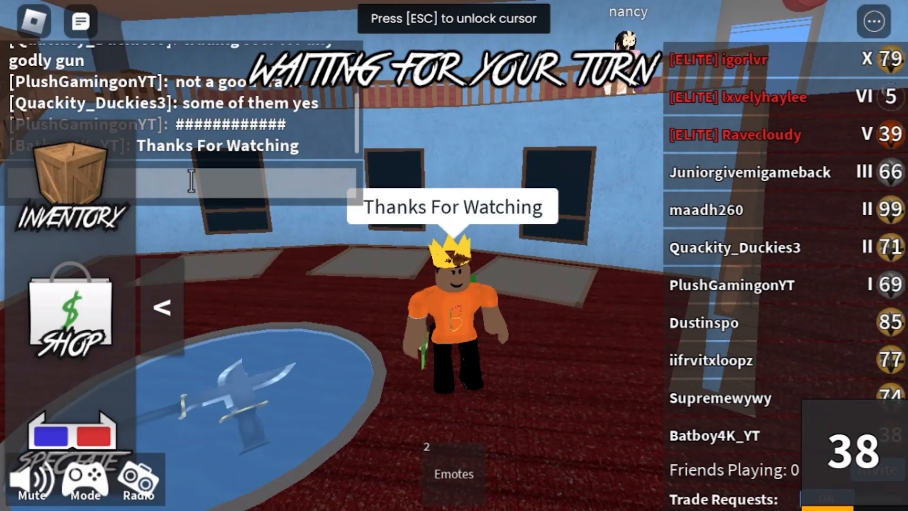
- Send 'I will see you next time!' and 'Bye' in the lobby chat
text(I will see)
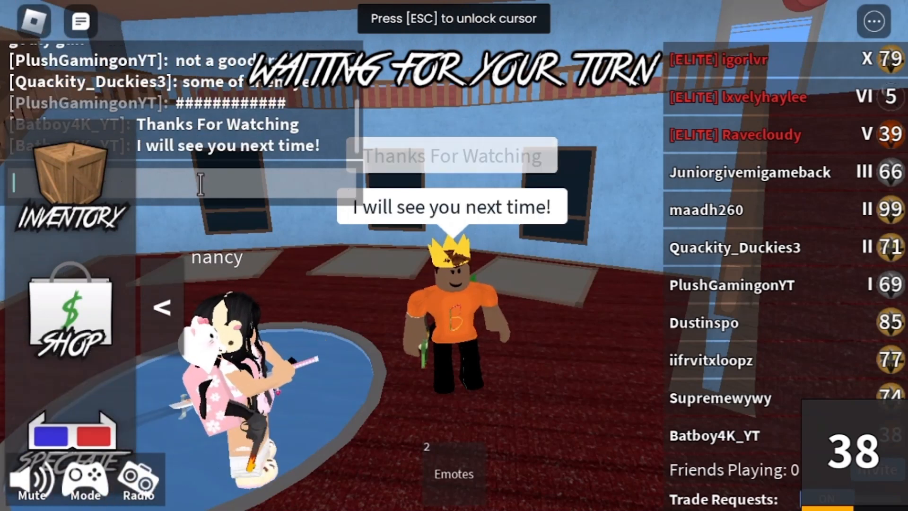
text(Bye!)
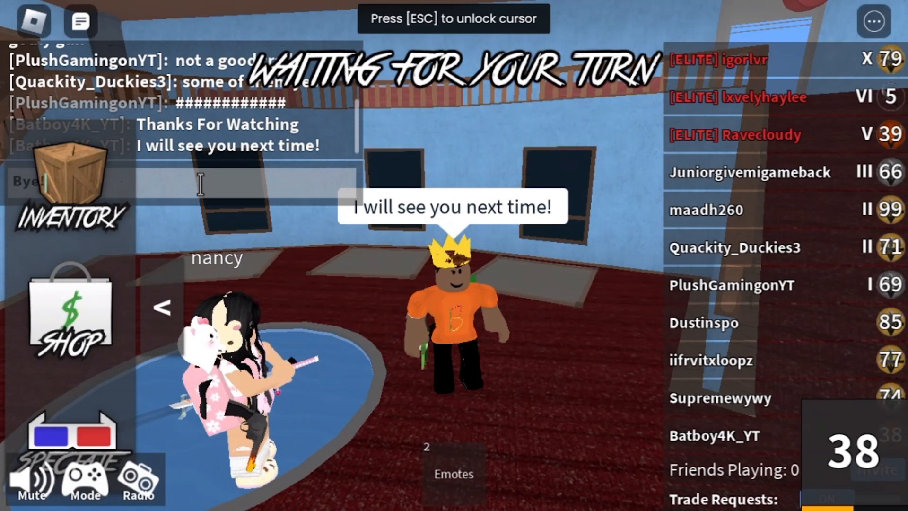